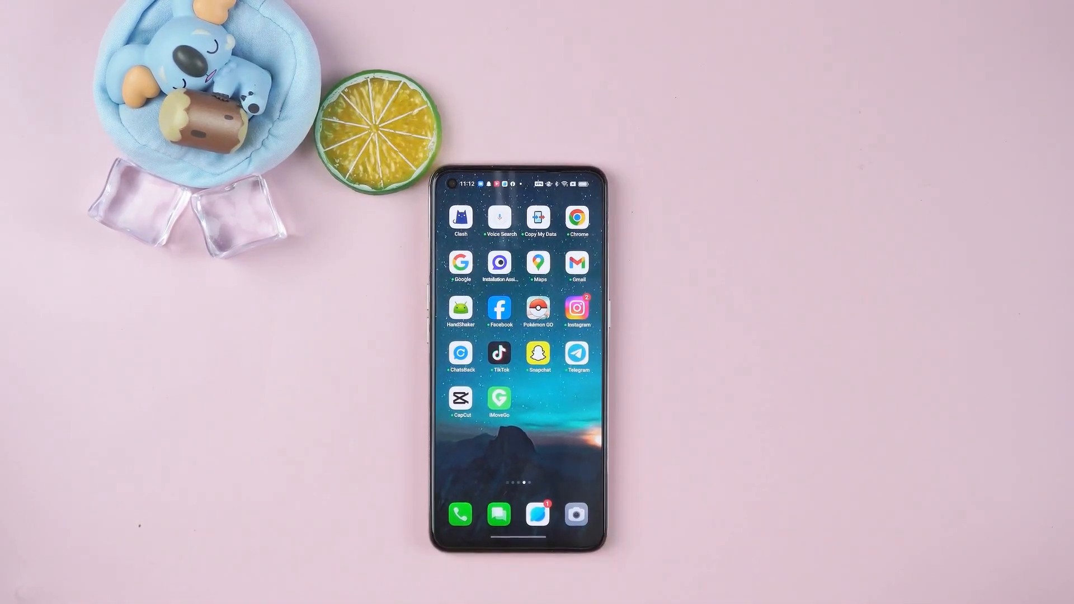
Launch TikTok from the home screen and switch to the account's Profile tab.
left_click(501, 354)
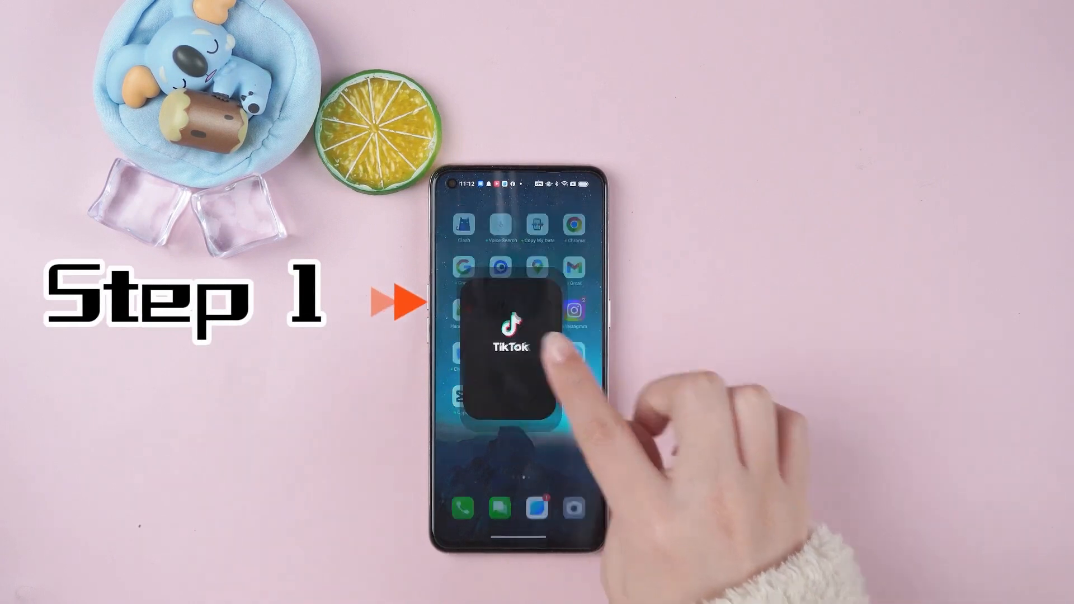
left_click(521, 343)
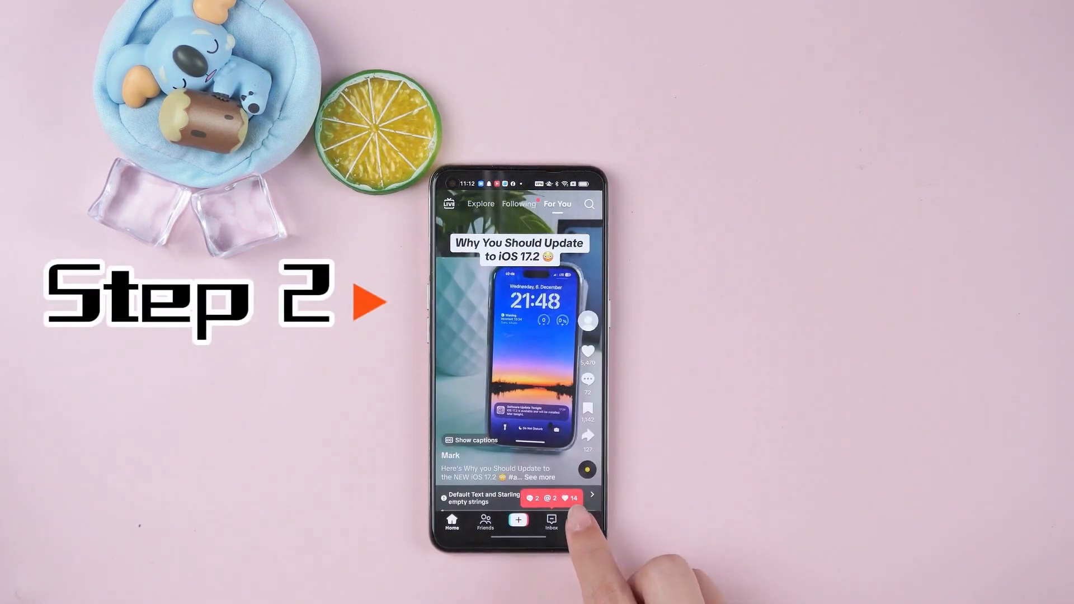
left_click(580, 522)
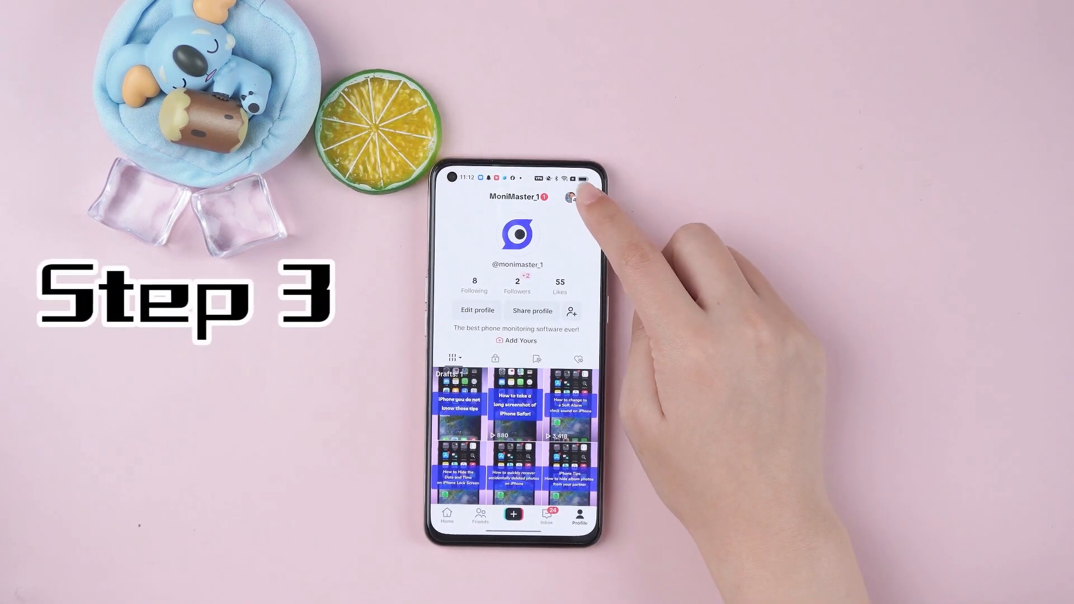
Go through the ☰ menu and Settings and privacy to the Activity center.
left_click(588, 198)
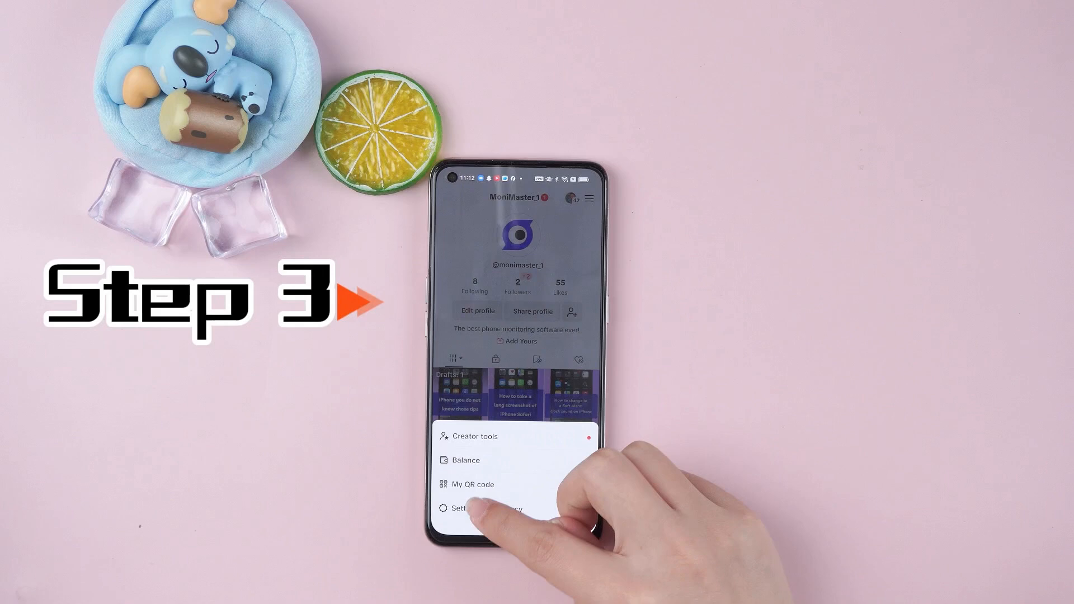
left_click(486, 509)
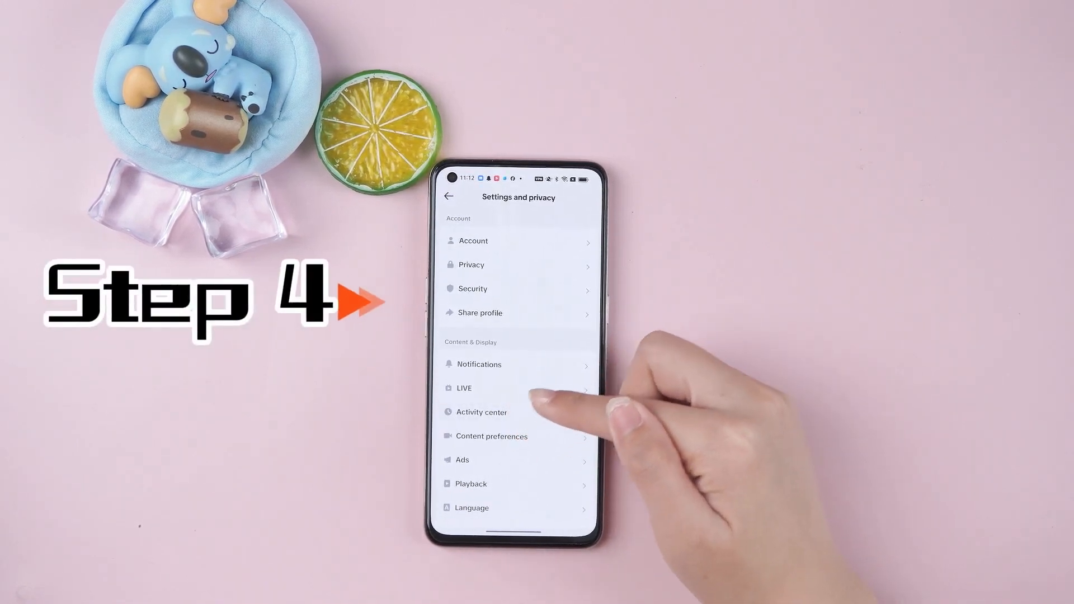
left_click(481, 412)
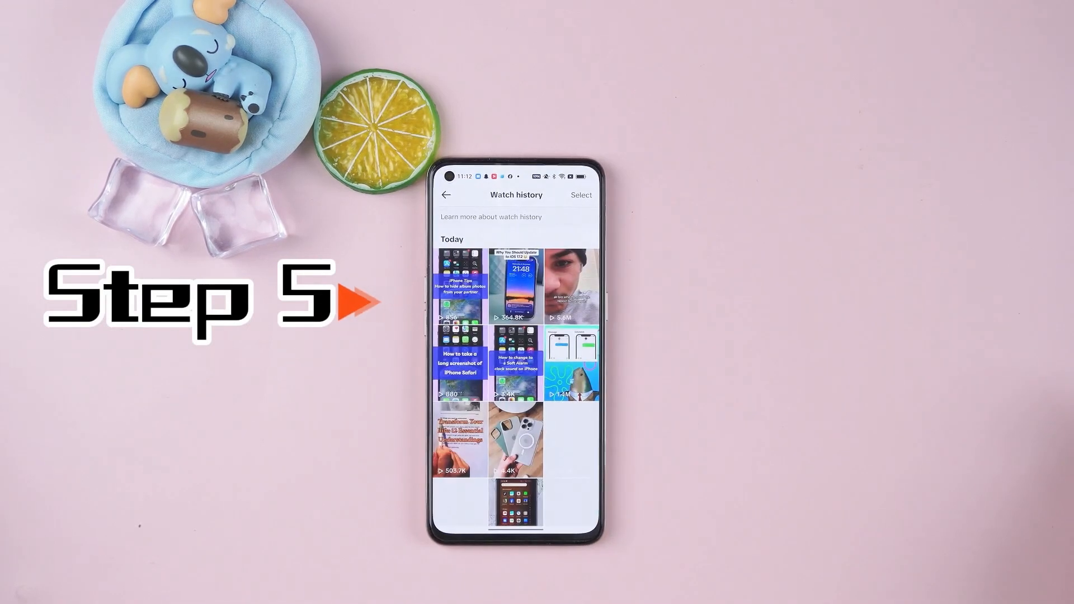
Scroll Watch history back to January 19, then reopen it from Activity center.
scroll("down", 3)
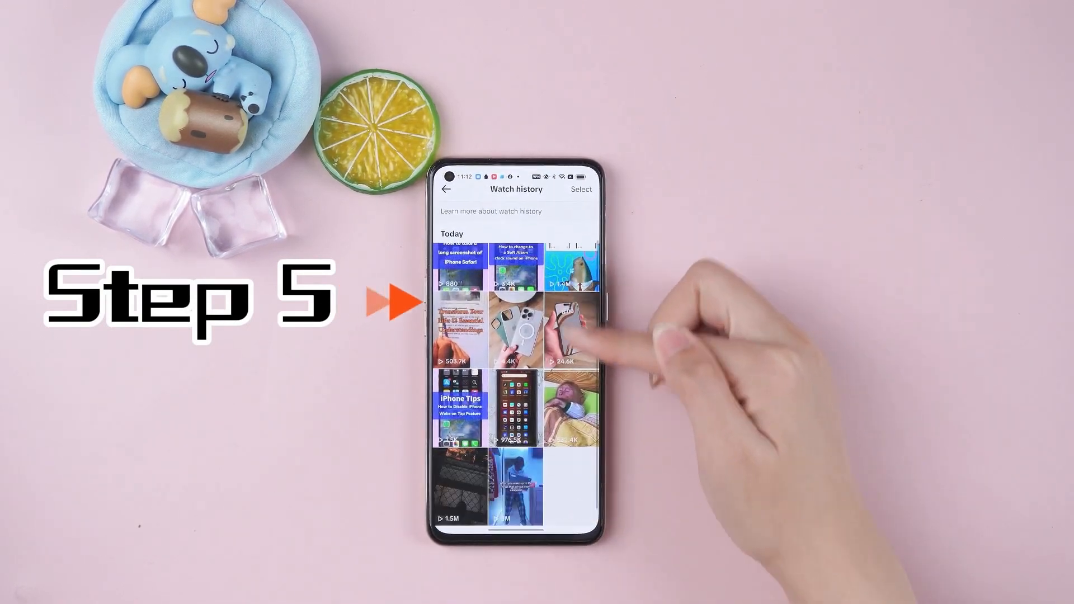
scroll("down", 3)
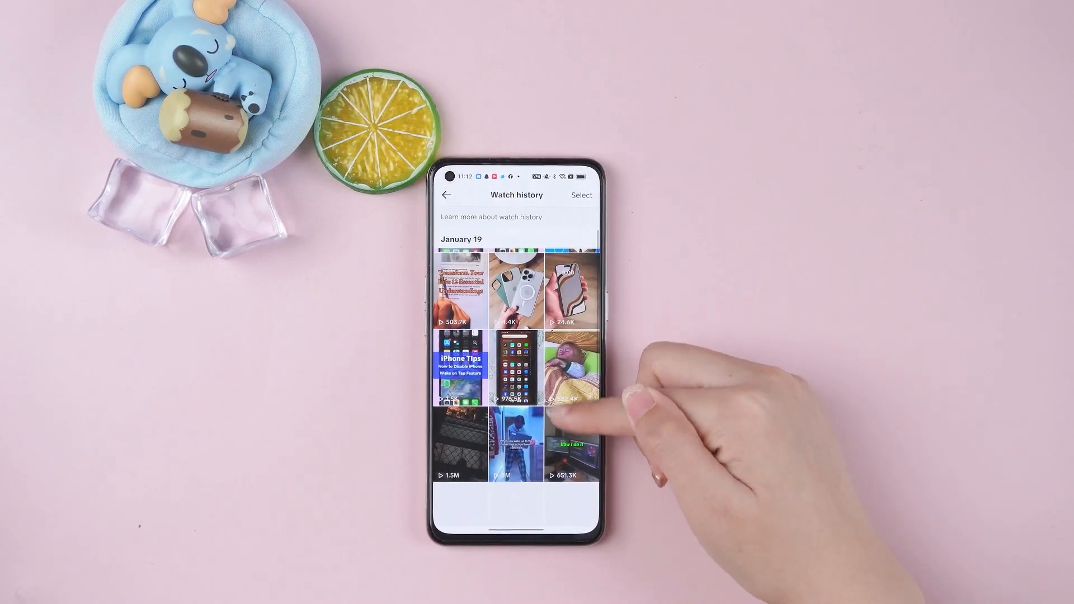
scroll("down", 3)
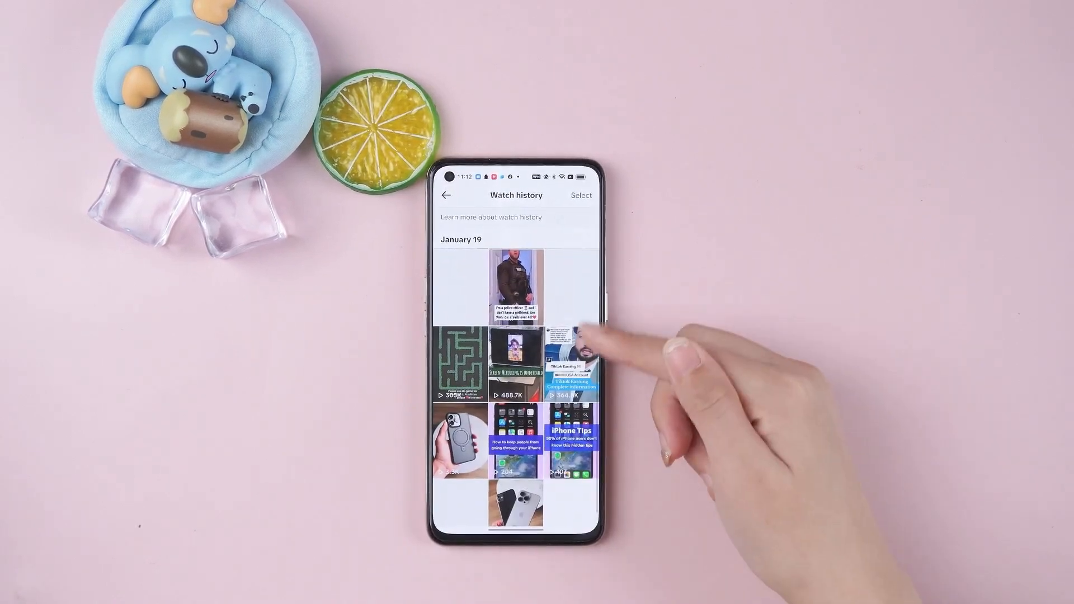
left_click(446, 195)
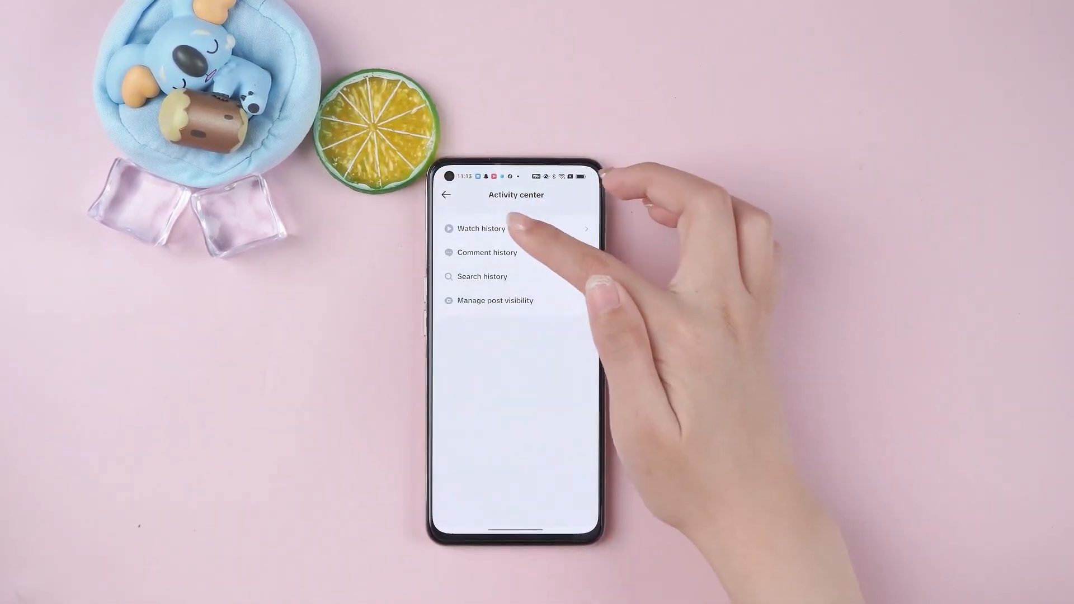
left_click(486, 252)
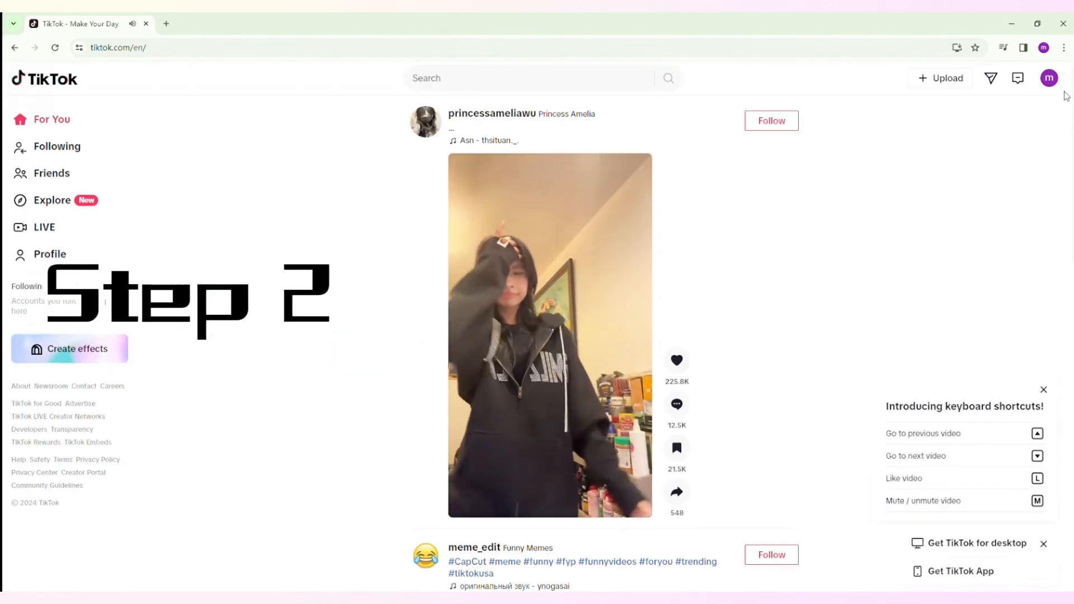
Choose Settings from the profile avatar dropdown on tiktok.com.
left_click(1049, 78)
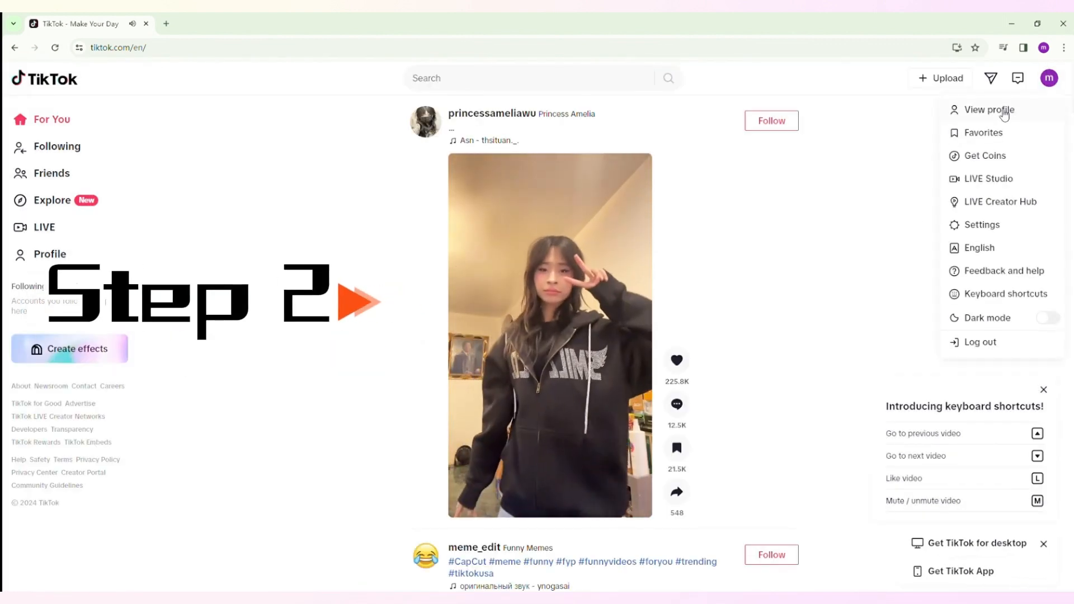
left_click(981, 225)
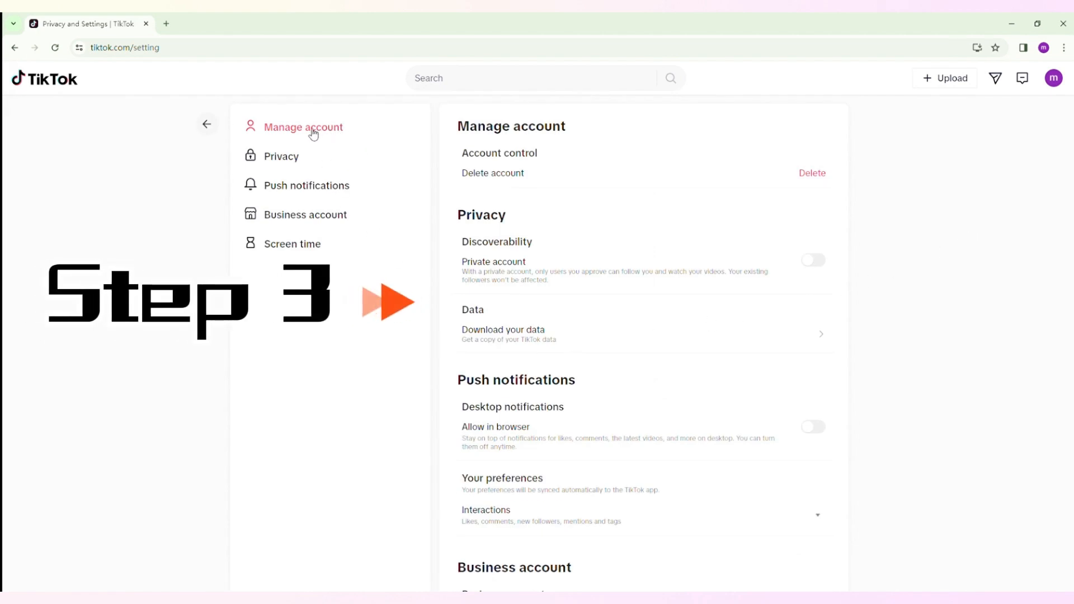
Under Privacy, open Download your data and request the data in TXT format.
left_click(281, 156)
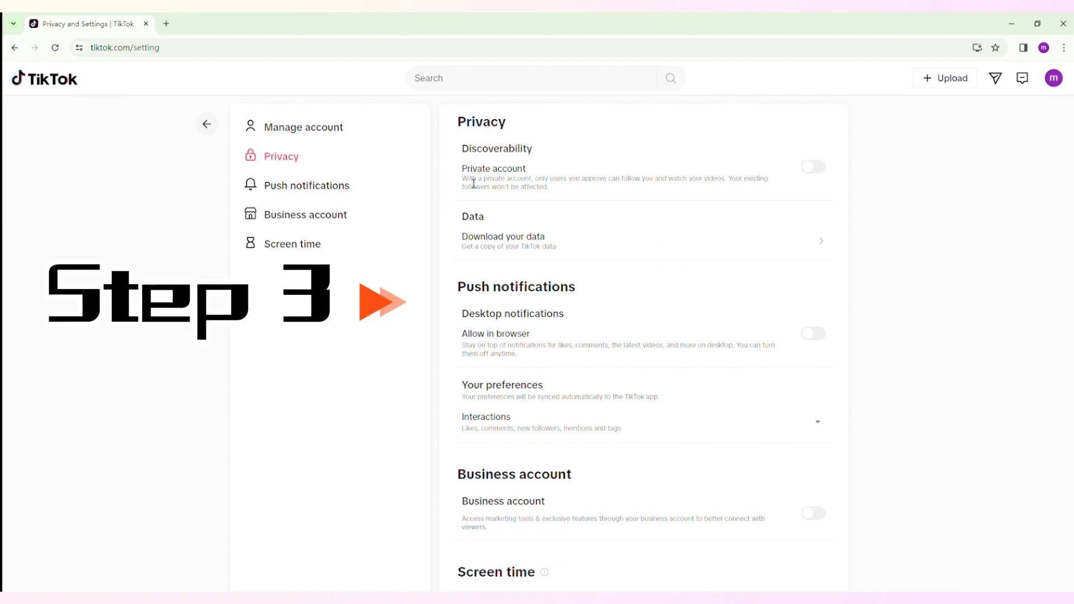
left_click(503, 237)
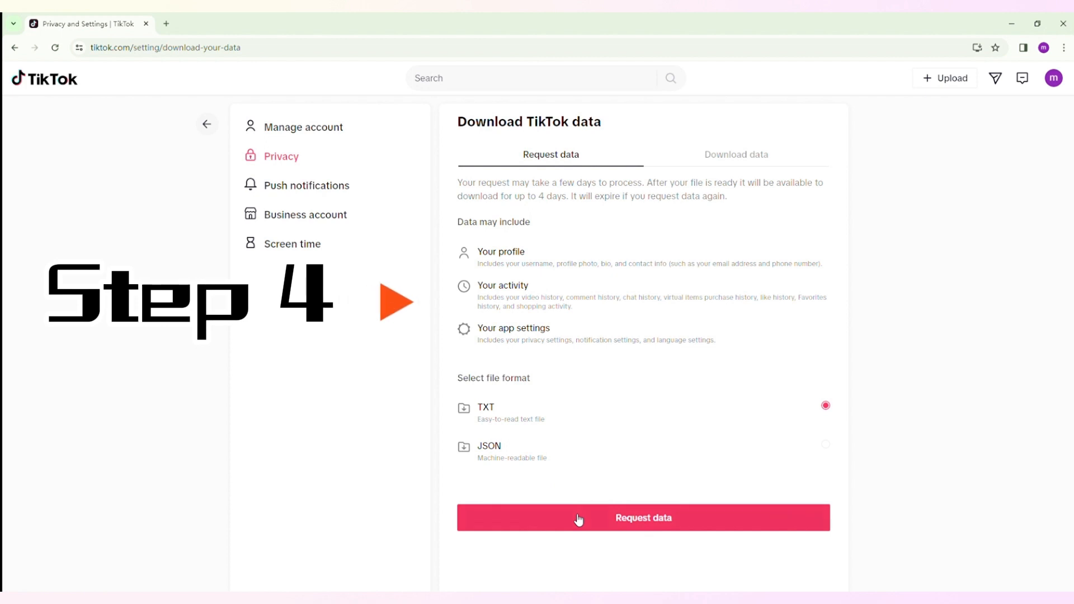
left_click(643, 517)
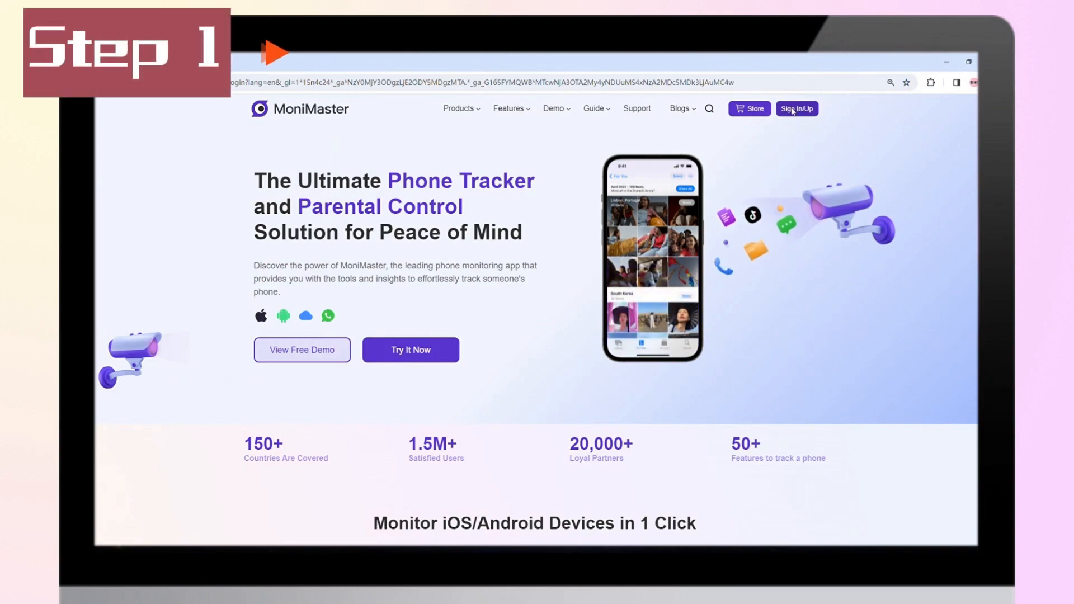
Sign in, open the Android dashboard, pick TikTok, and toggle Search and Watch History.
left_click(796, 108)
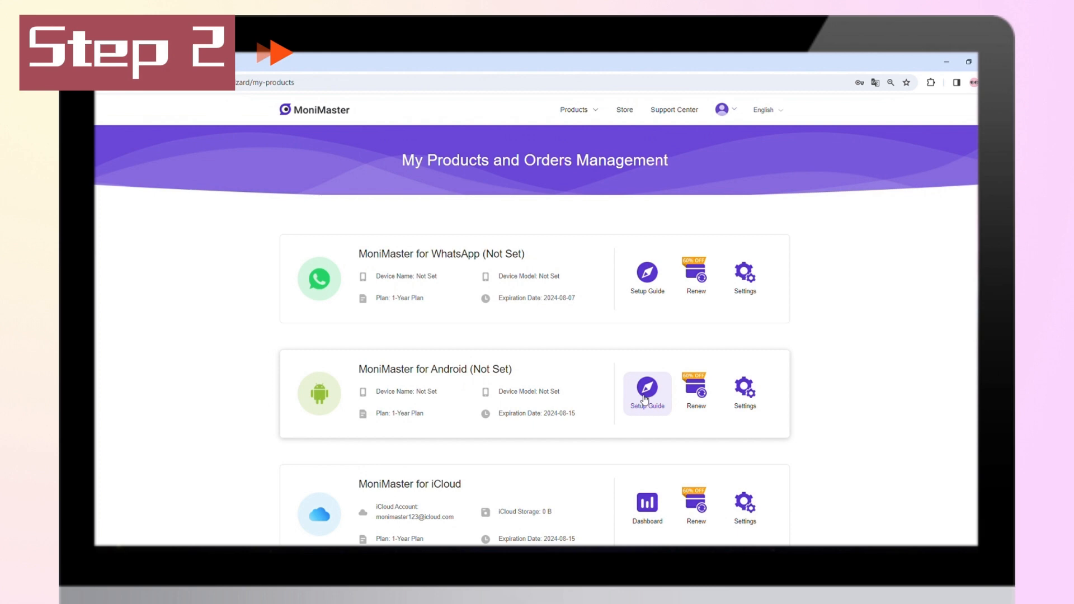
left_click(646, 393)
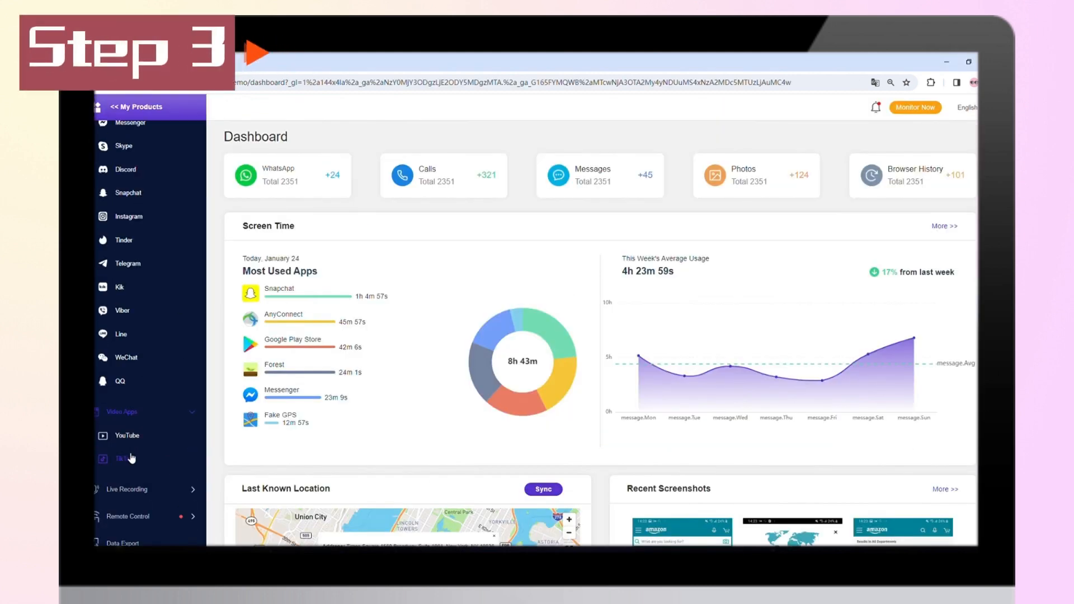
left_click(124, 458)
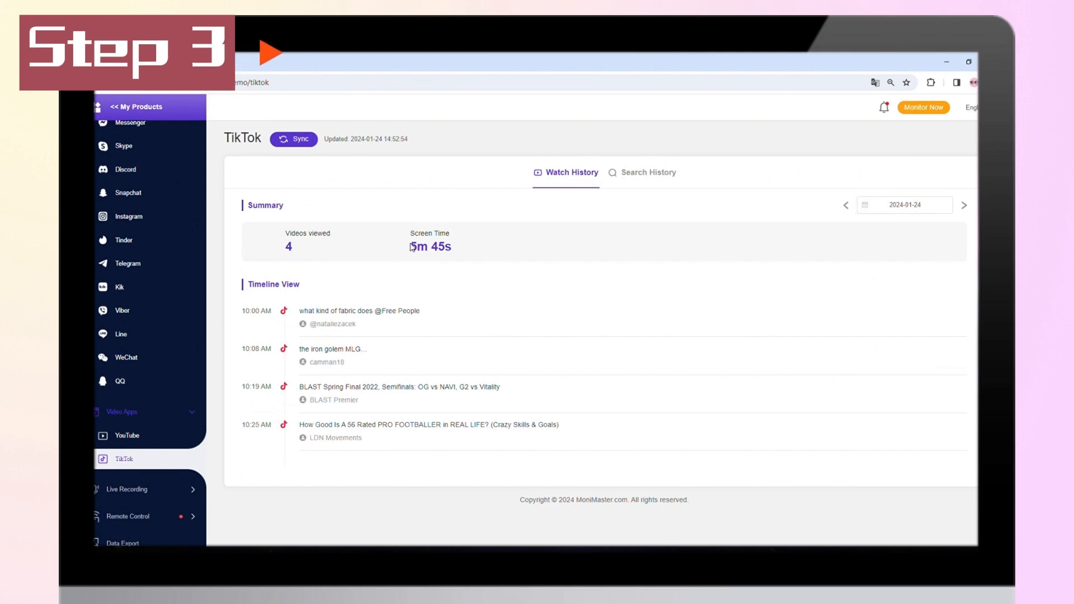
left_click(647, 173)
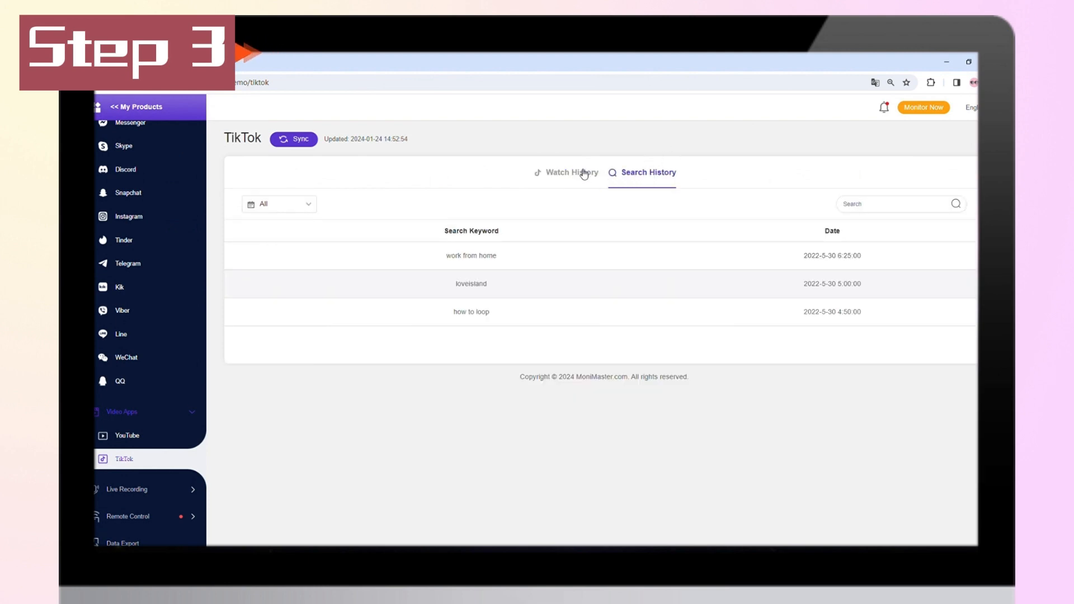
left_click(567, 172)
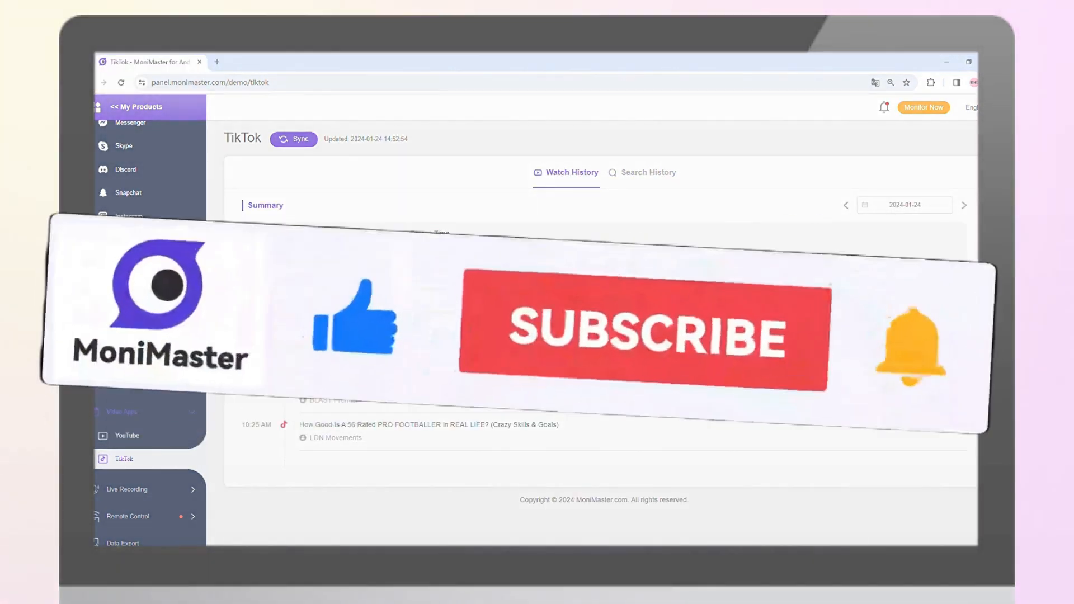